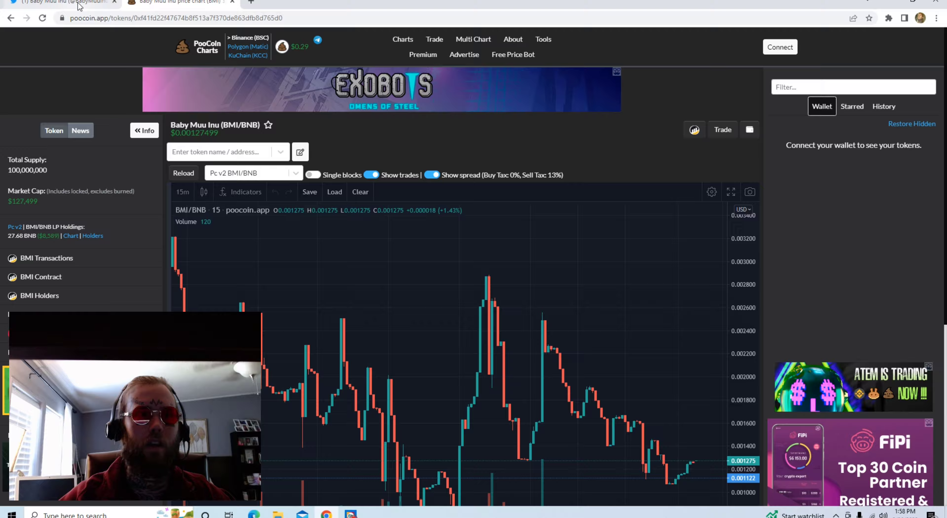
# Switch from the PooCoin chart to the Baby Muu Inu Twitter profile.
pyautogui.click(62, 2)
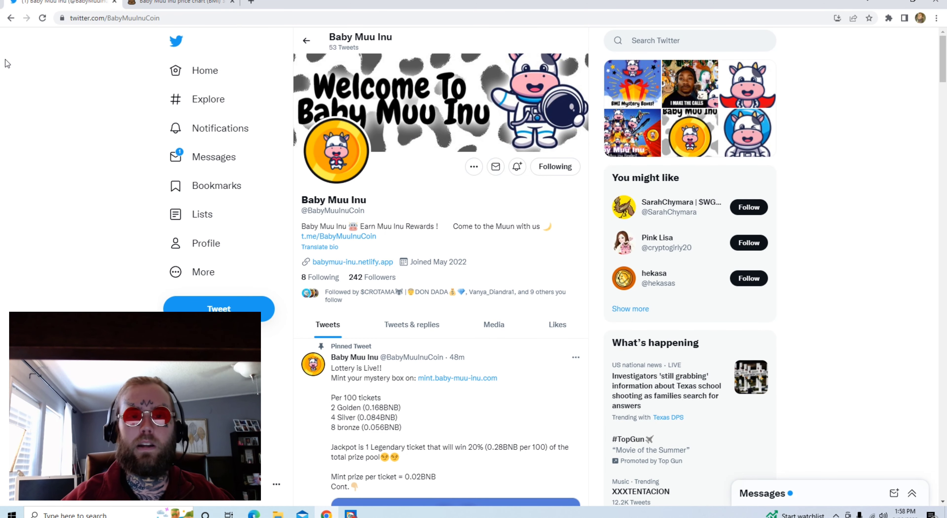
pyautogui.moveTo(22, 64)
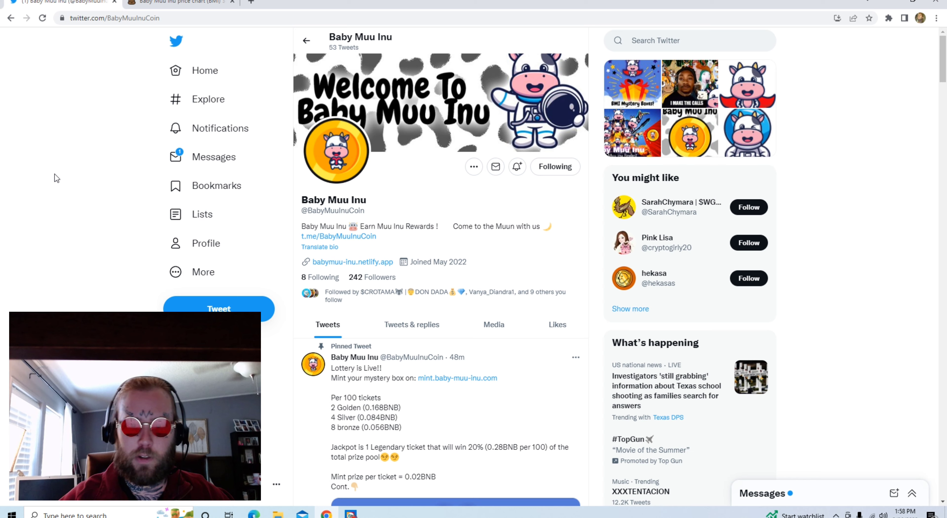
pyautogui.scroll(-3)
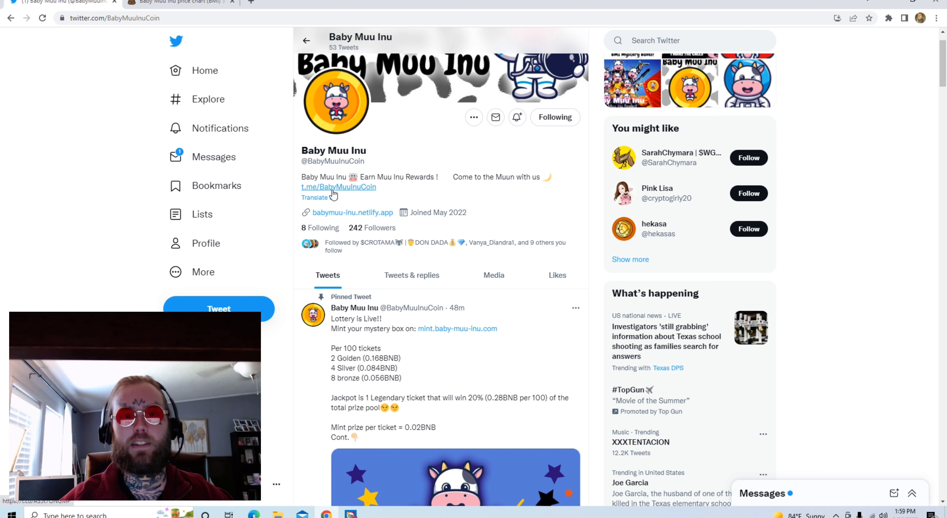
pyautogui.moveTo(311, 190)
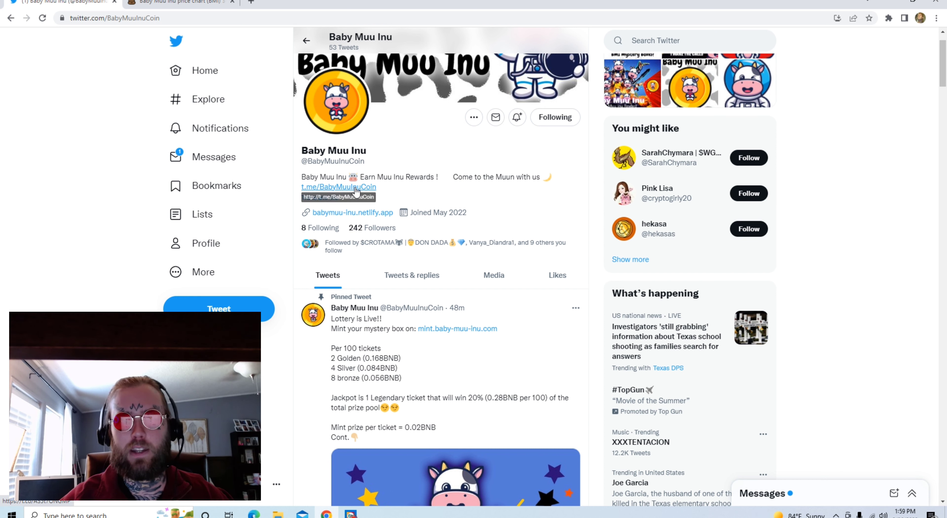
pyautogui.scroll(-3)
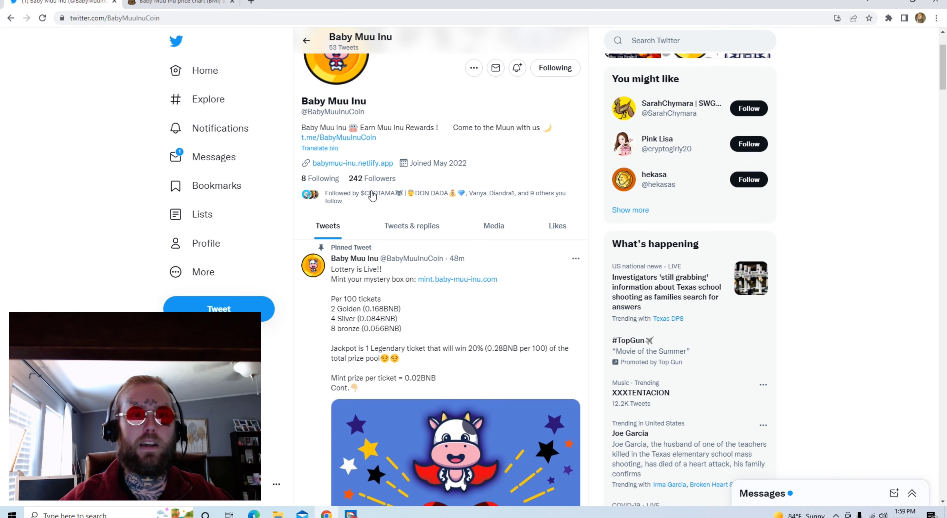
pyautogui.moveTo(355, 168)
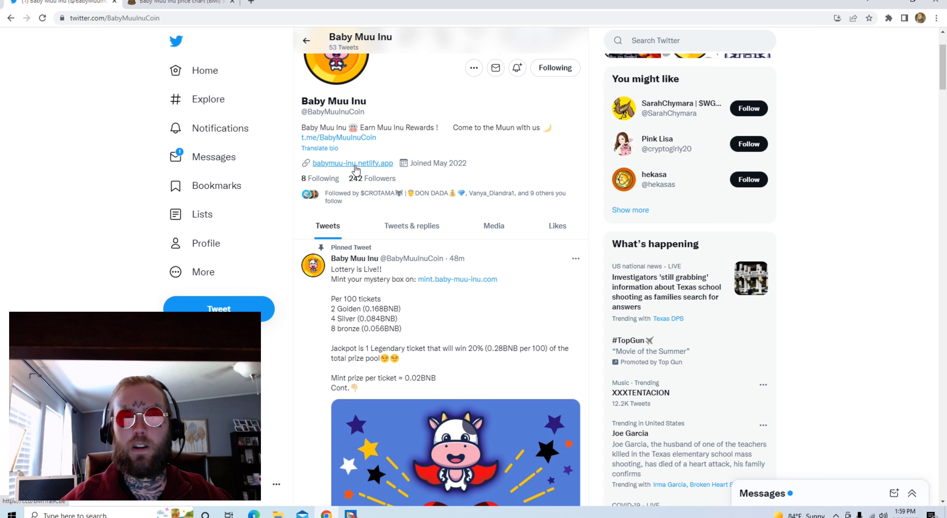
# Open babymuu-inu.netlify.app from the bio and scroll to the 'What is Baby Muu Inu?' section.
pyautogui.click(353, 164)
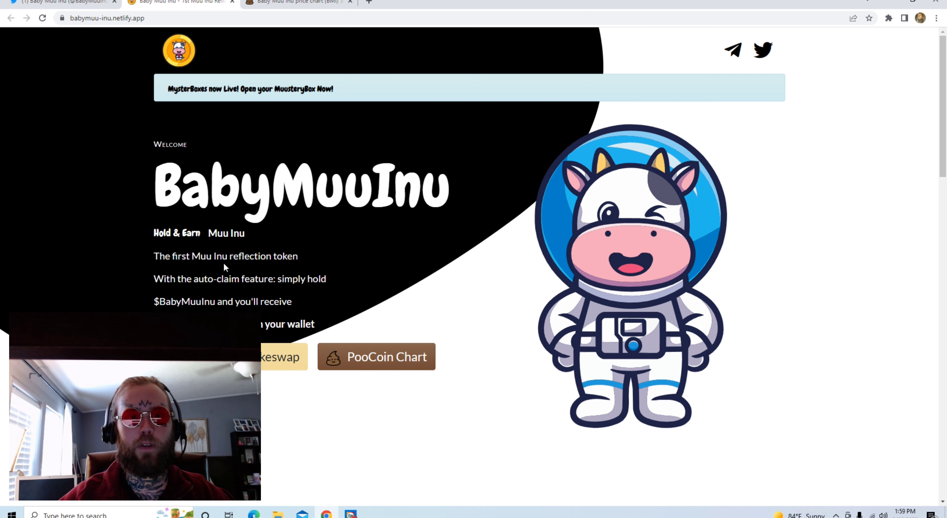
pyautogui.moveTo(198, 294)
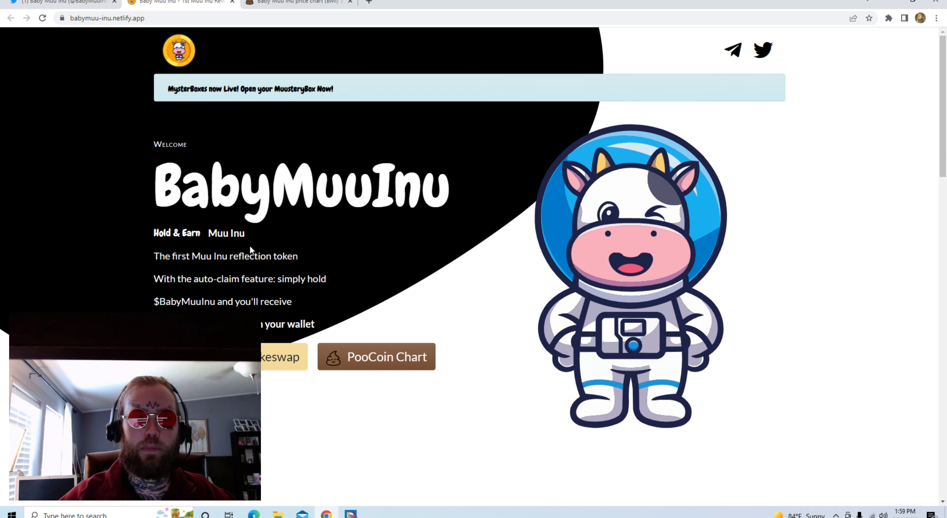
pyautogui.scroll(-3)
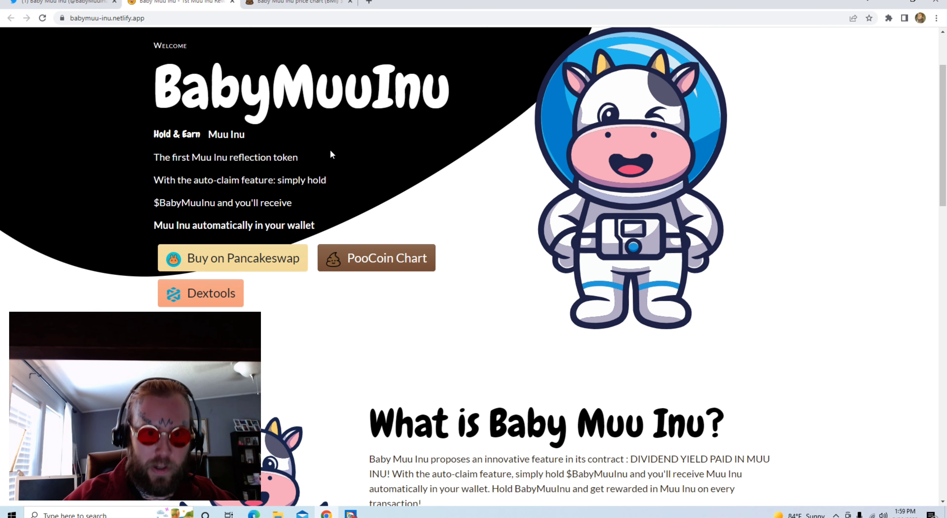
pyautogui.moveTo(83, 194)
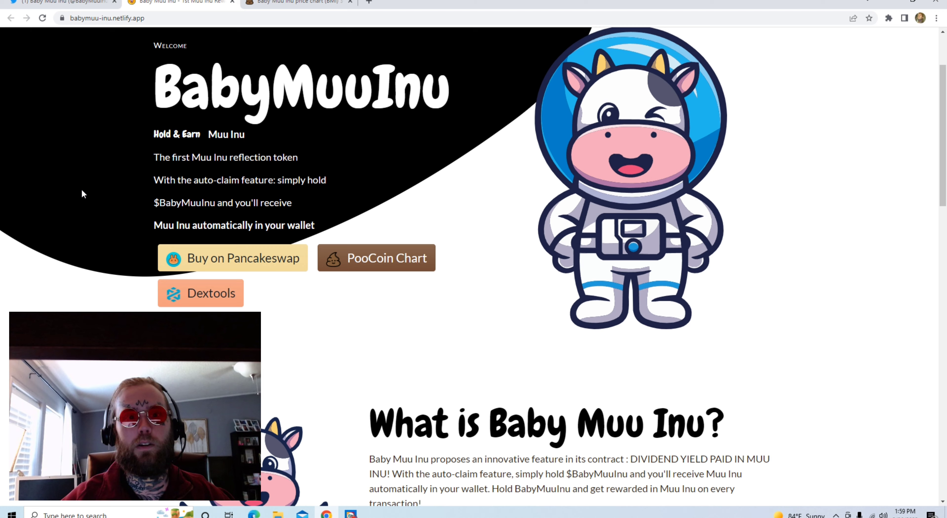
pyautogui.scroll(-3)
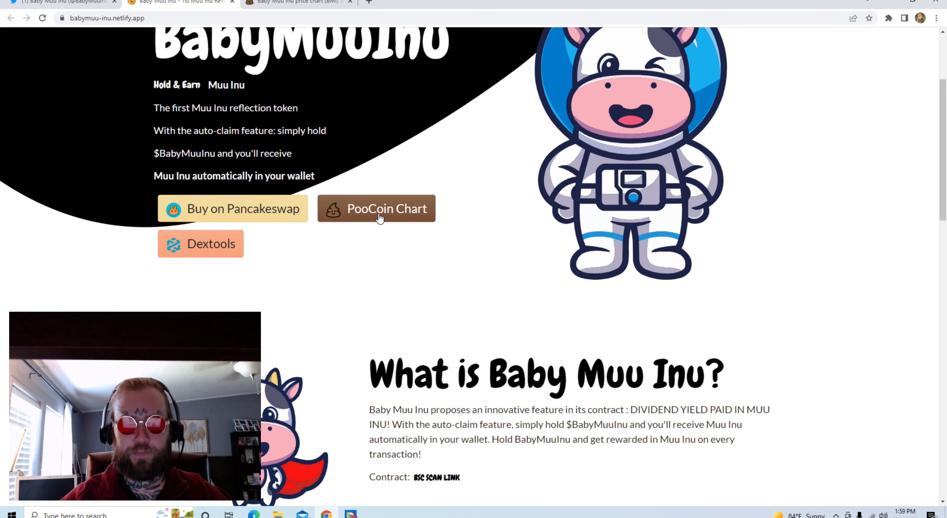
pyautogui.moveTo(235, 252)
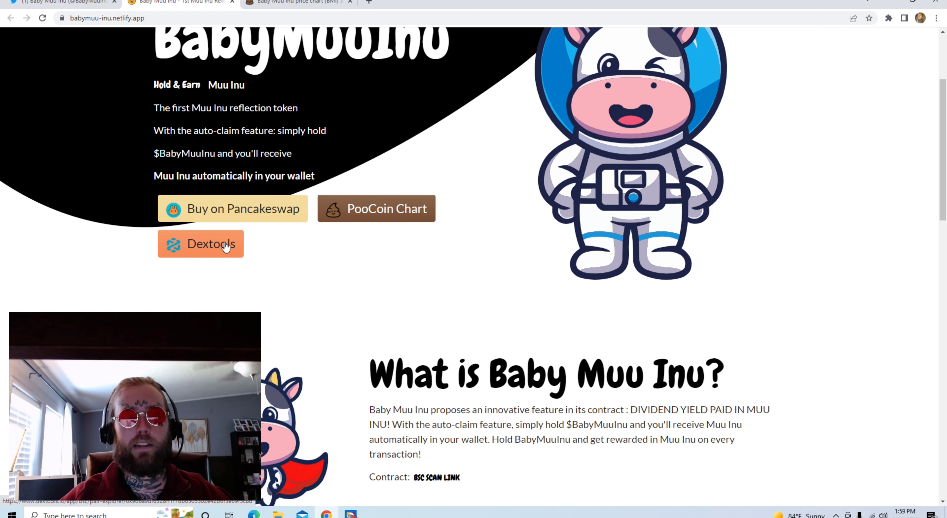
pyautogui.moveTo(272, 219)
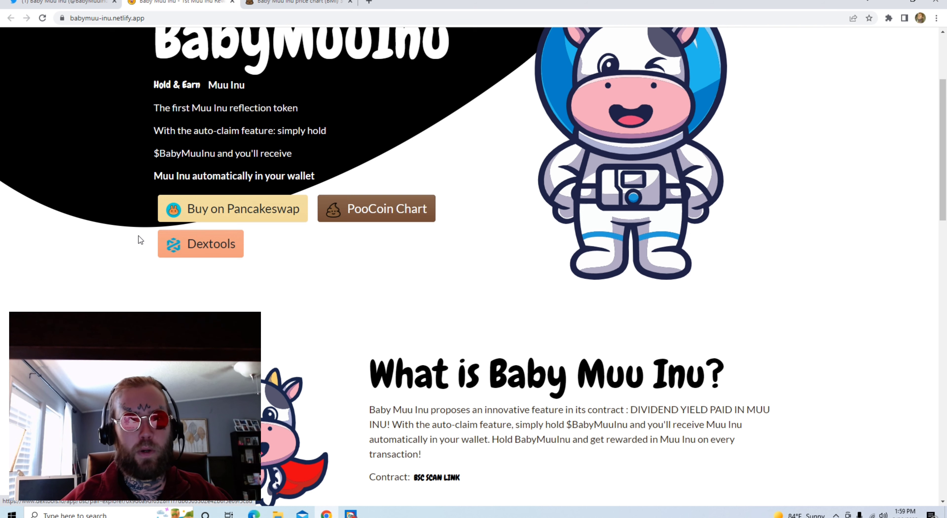
pyautogui.scroll(-3)
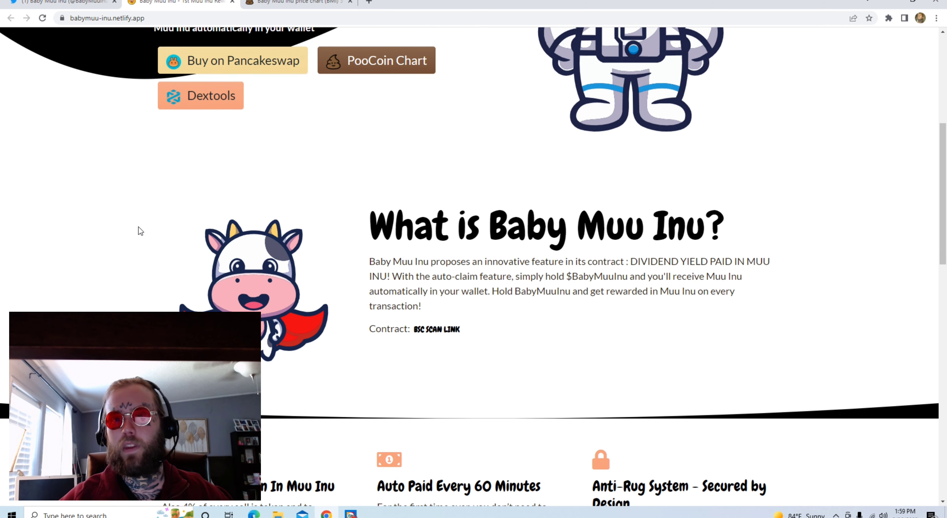
pyautogui.scroll(-3)
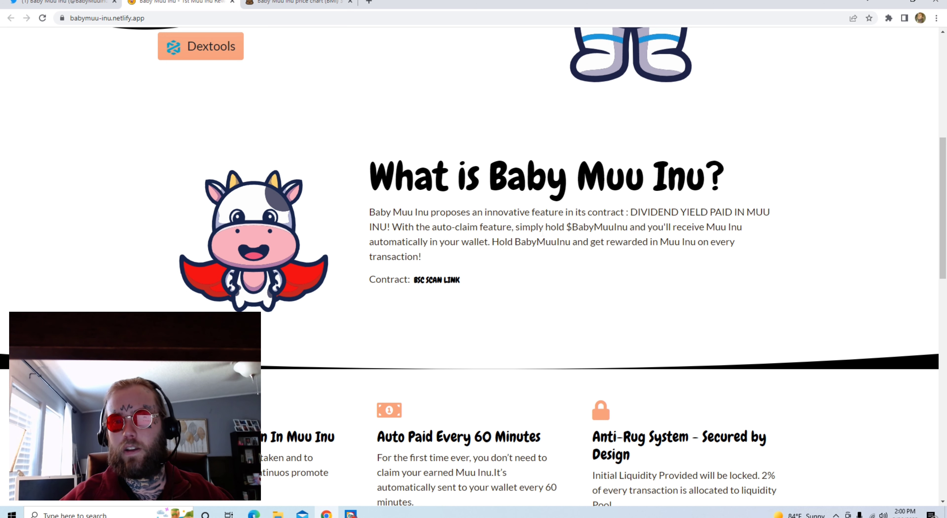
pyautogui.moveTo(610, 236)
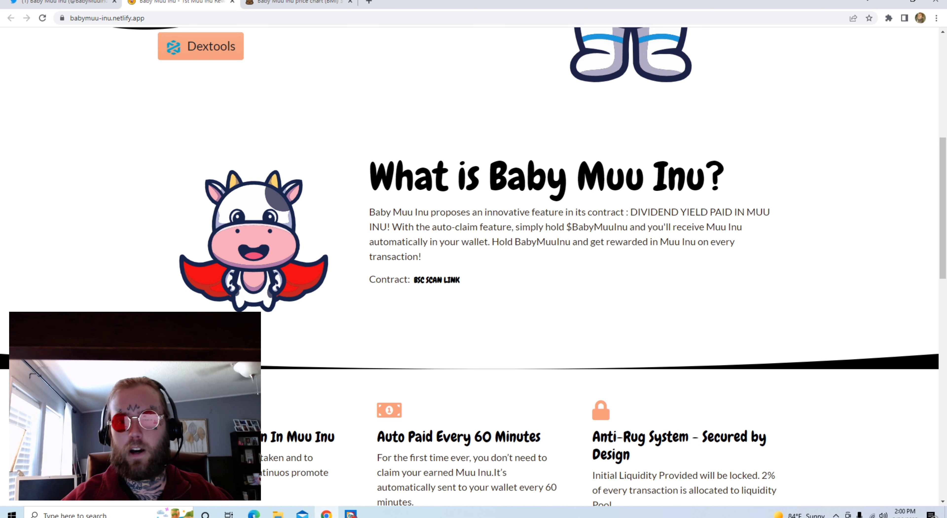
pyautogui.scroll(-3)
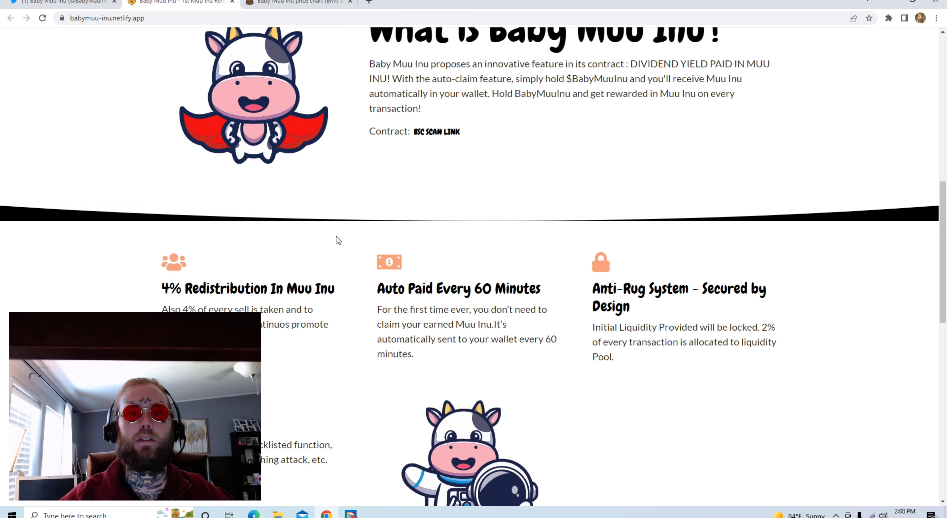
pyautogui.scroll(-3)
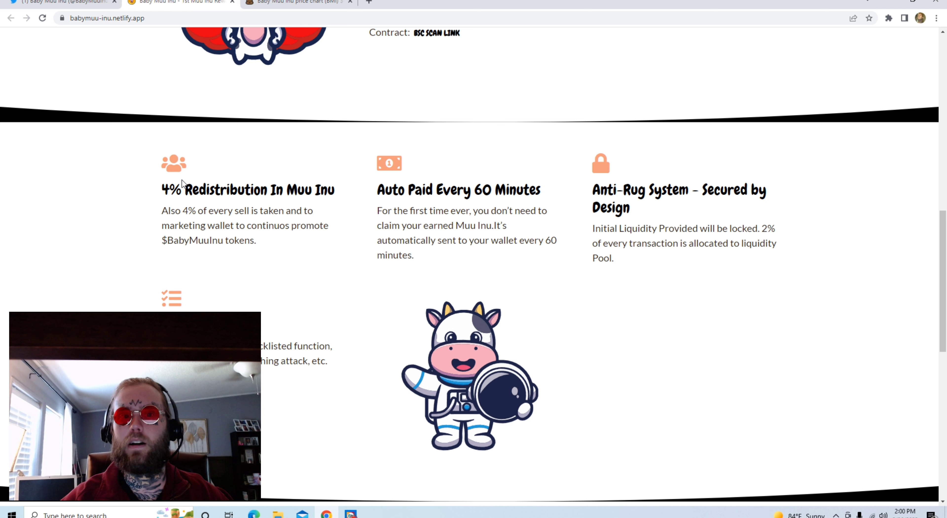
pyautogui.scroll(-3)
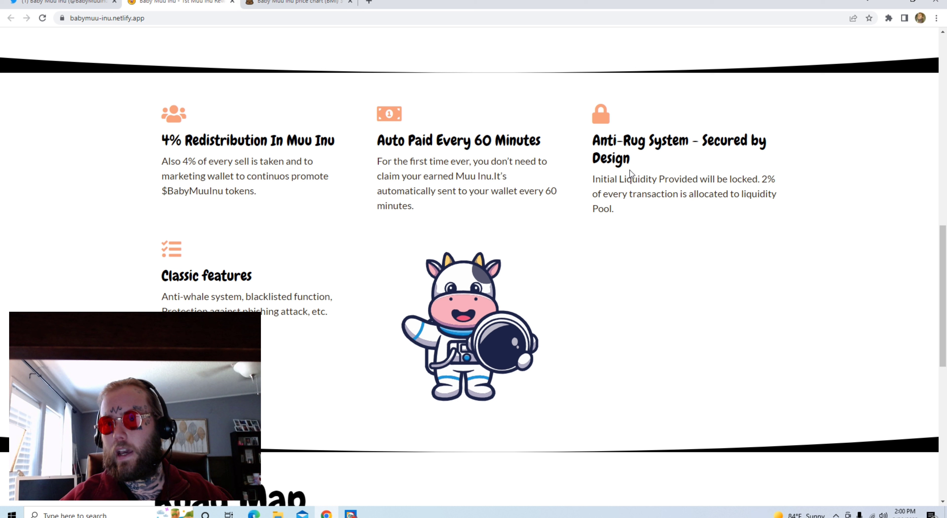
pyautogui.scroll(-3)
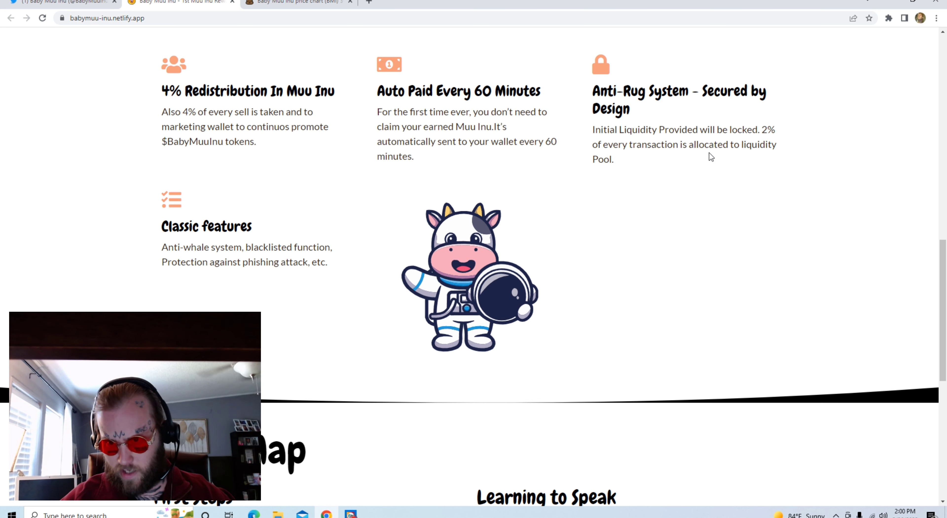
pyautogui.scroll(-3)
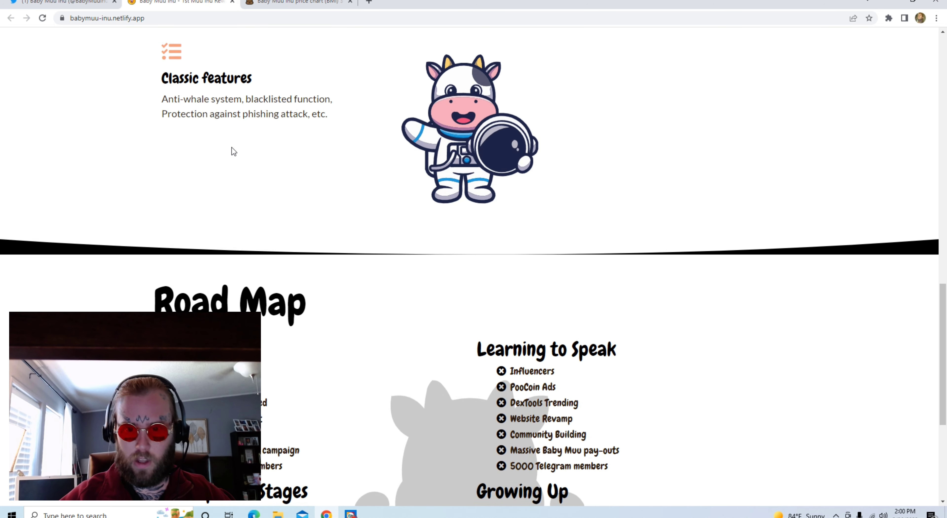
pyautogui.scroll(-3)
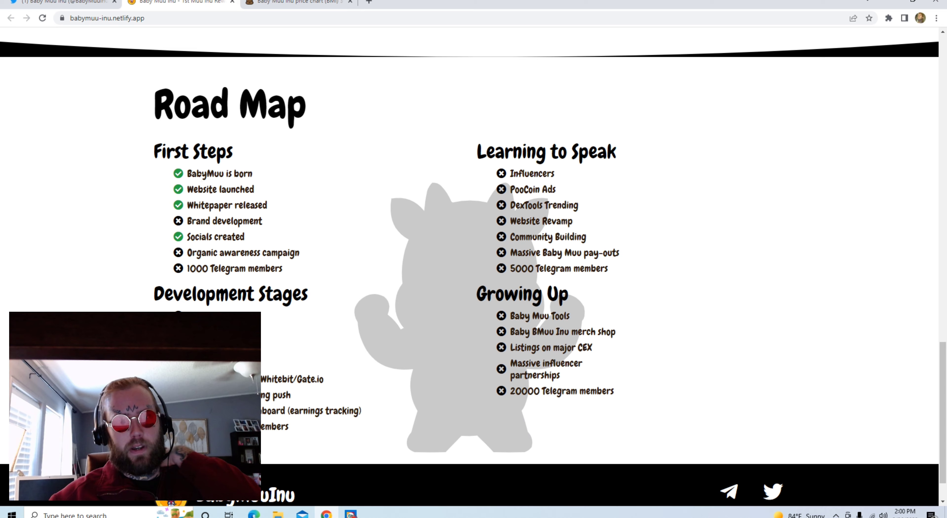
pyautogui.scroll(-3)
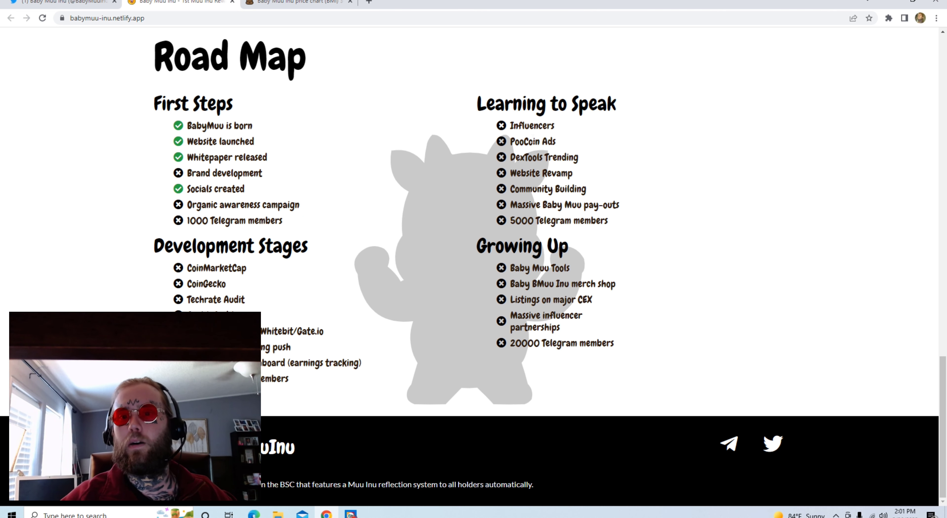
pyautogui.moveTo(652, 172)
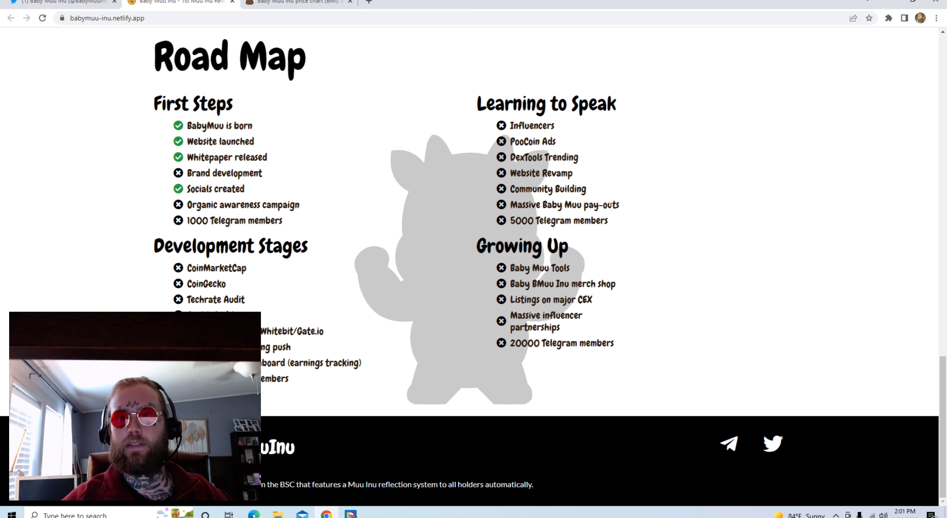
pyautogui.moveTo(369, 218)
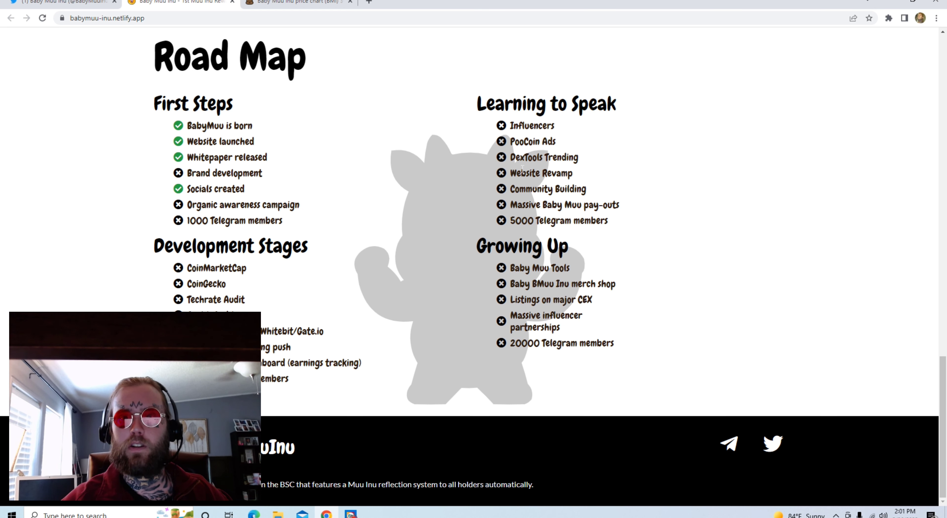
pyautogui.moveTo(410, 293)
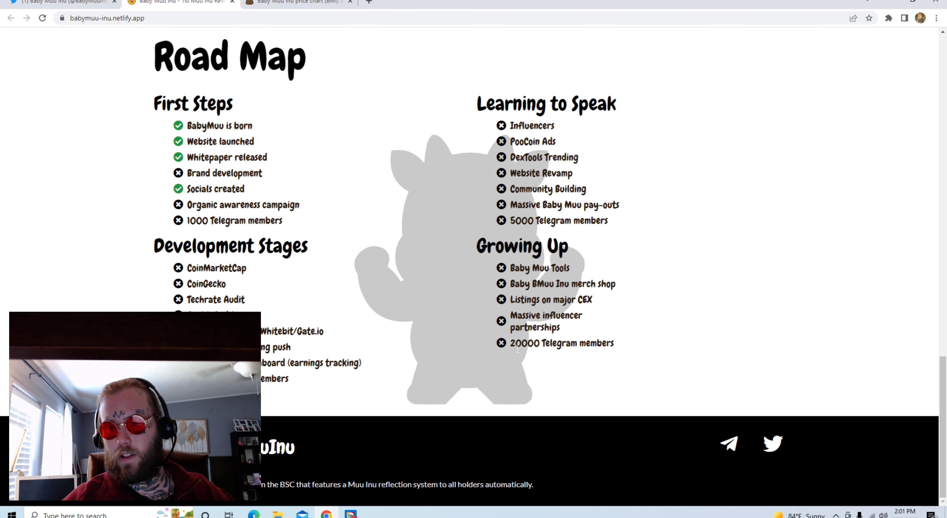
pyautogui.scroll(3)
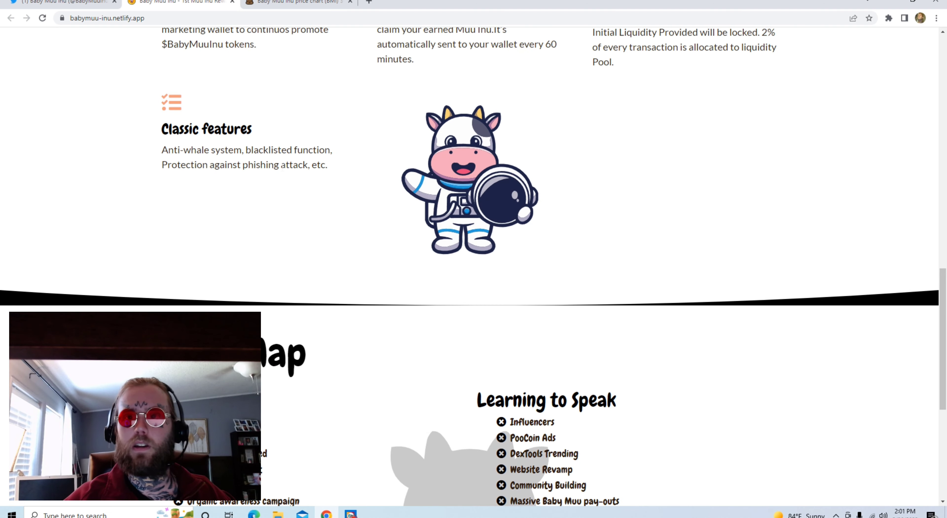
pyautogui.scroll(3)
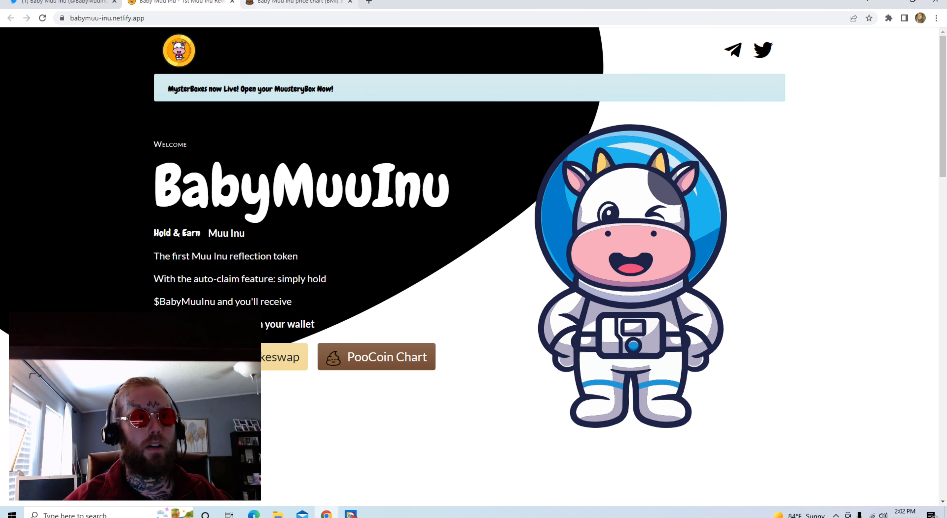
pyautogui.click(57, 4)
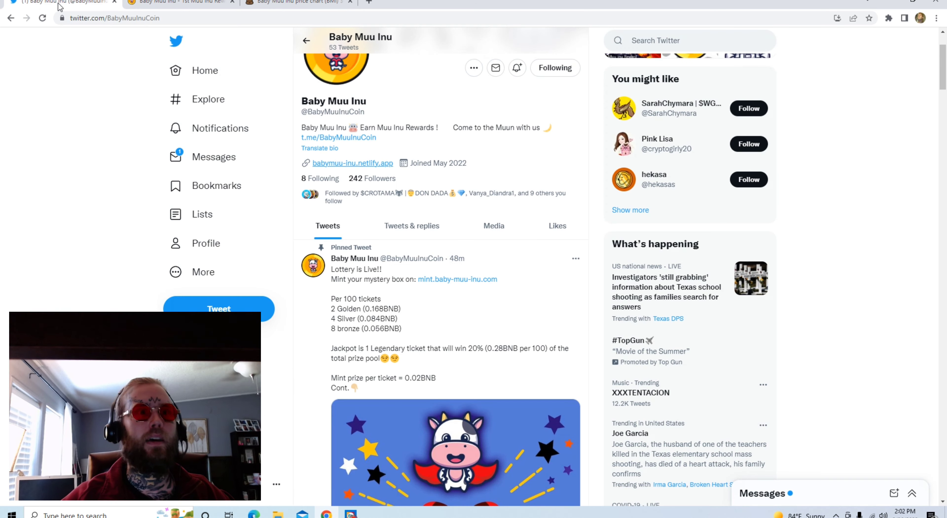
# Scroll past the pinned lottery thread and open the meme contest winner's image full-size.
pyautogui.scroll(-3)
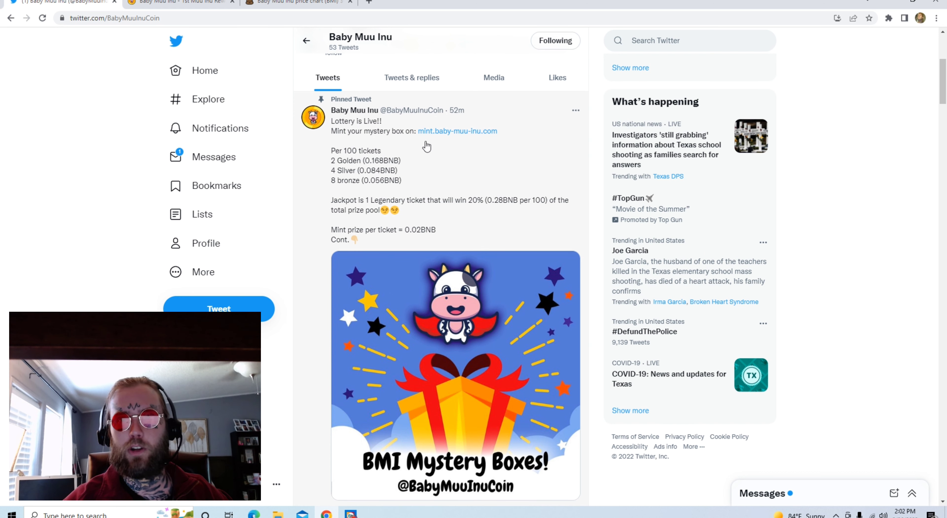
pyautogui.moveTo(433, 136)
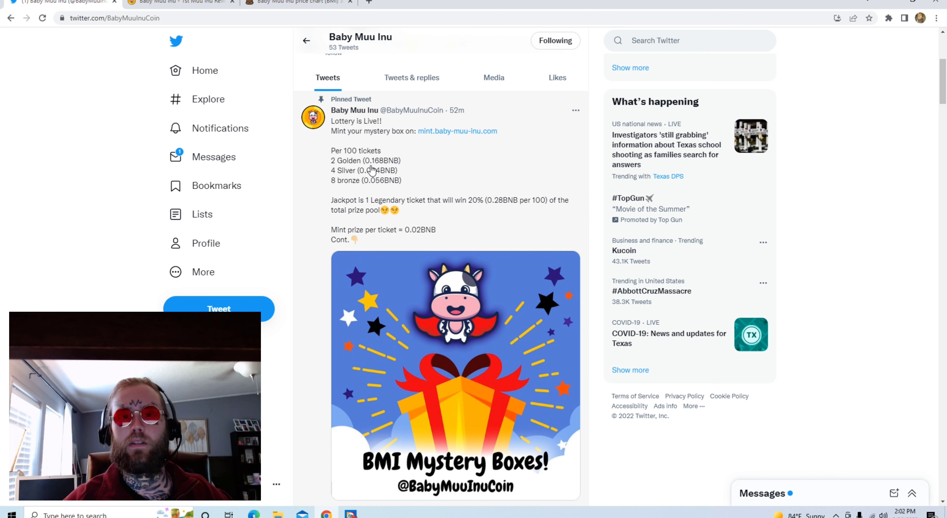
pyautogui.moveTo(345, 186)
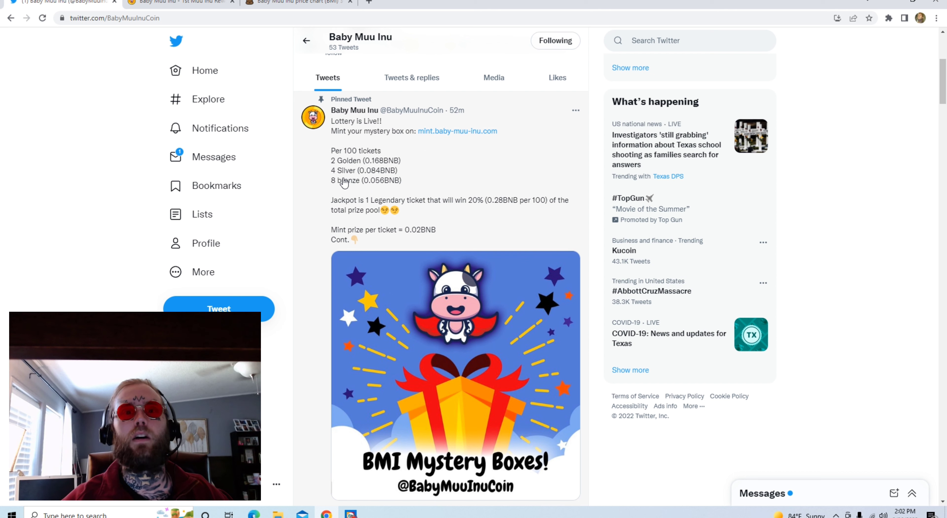
pyautogui.moveTo(367, 182)
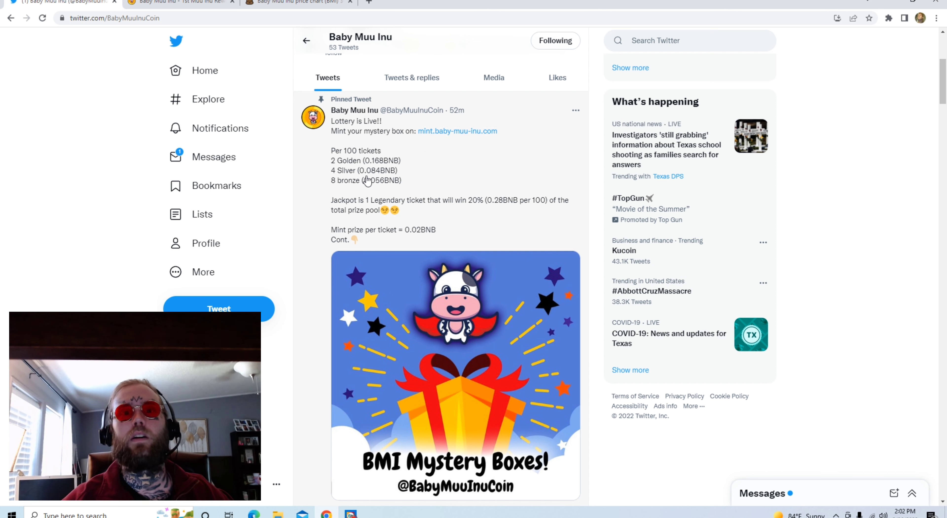
pyautogui.moveTo(377, 192)
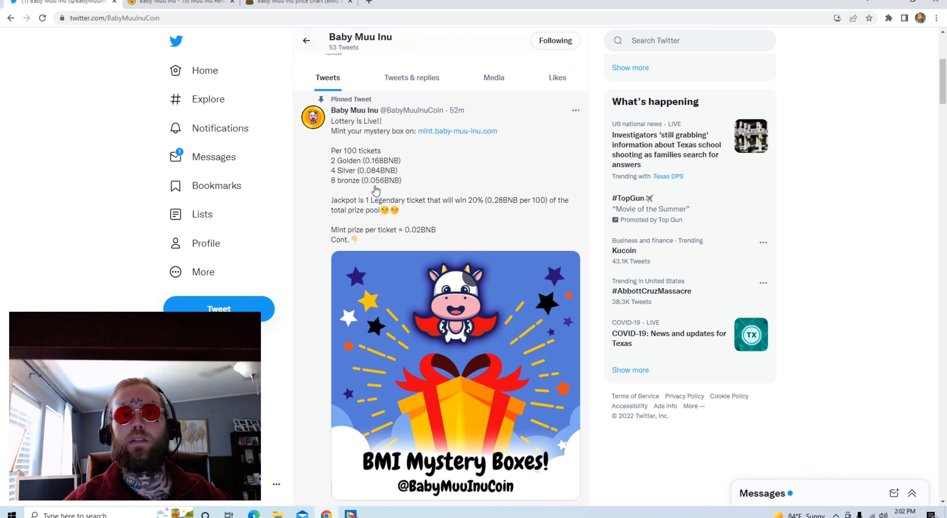
pyautogui.scroll(-3)
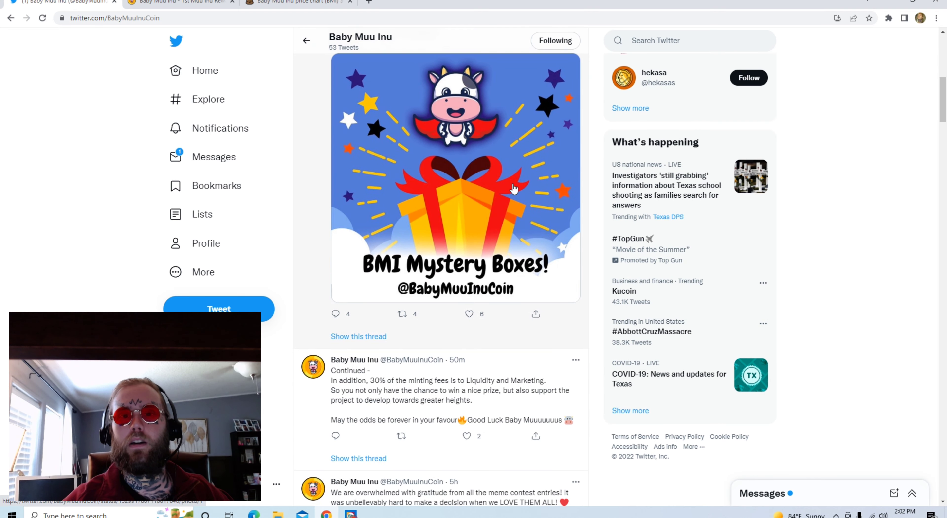
pyautogui.moveTo(311, 187)
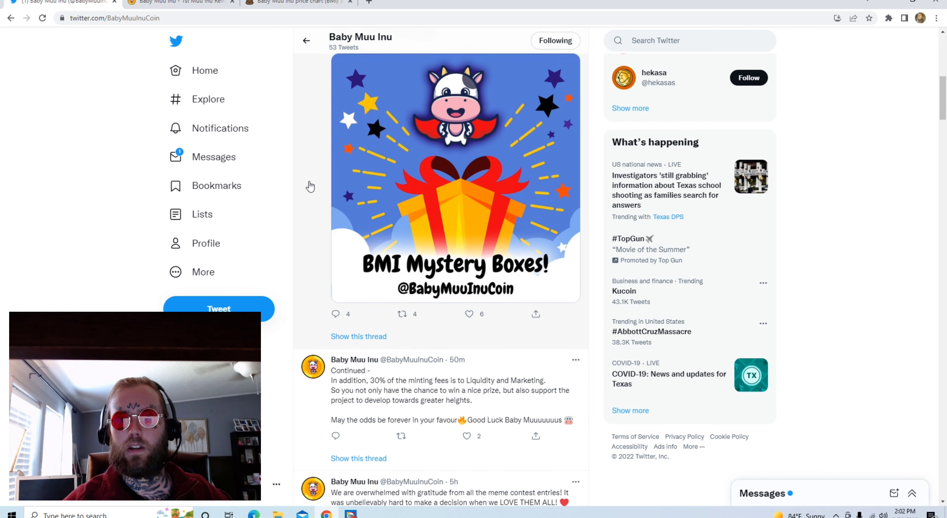
pyautogui.scroll(-3)
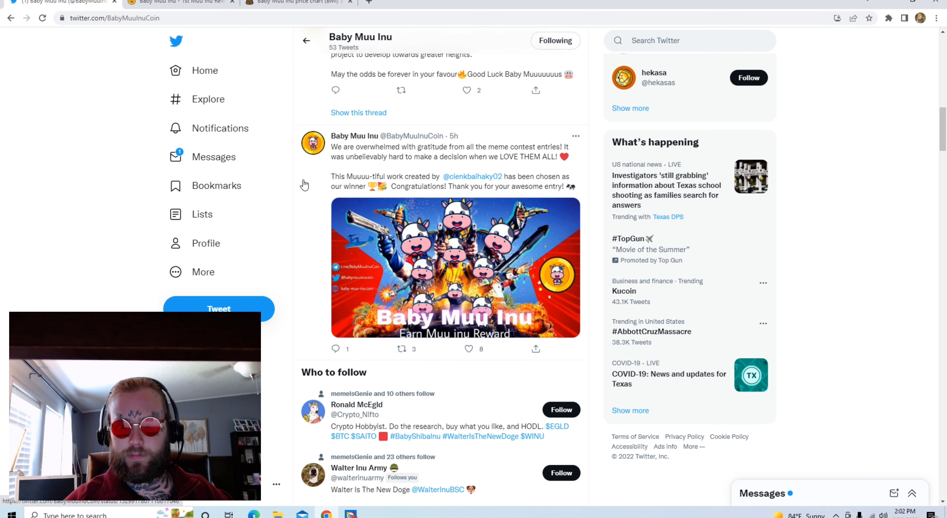
pyautogui.click(454, 264)
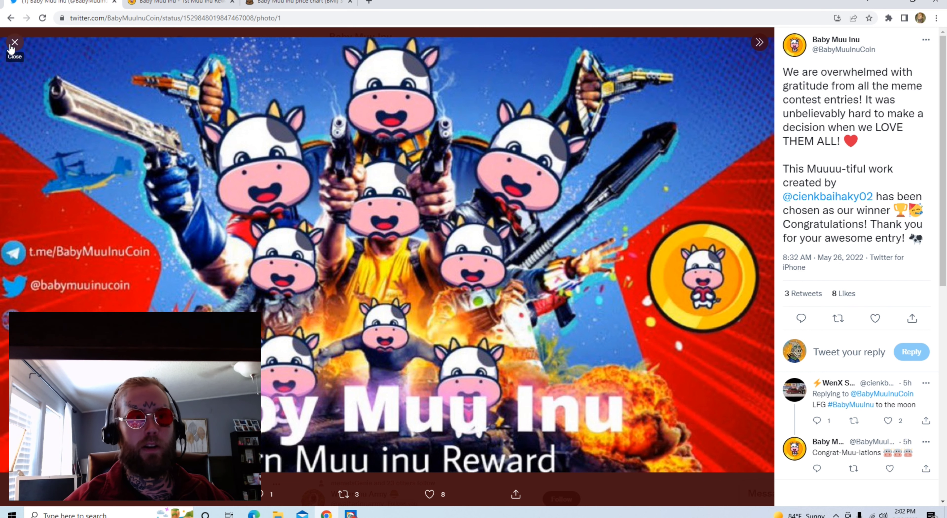
pyautogui.click(15, 42)
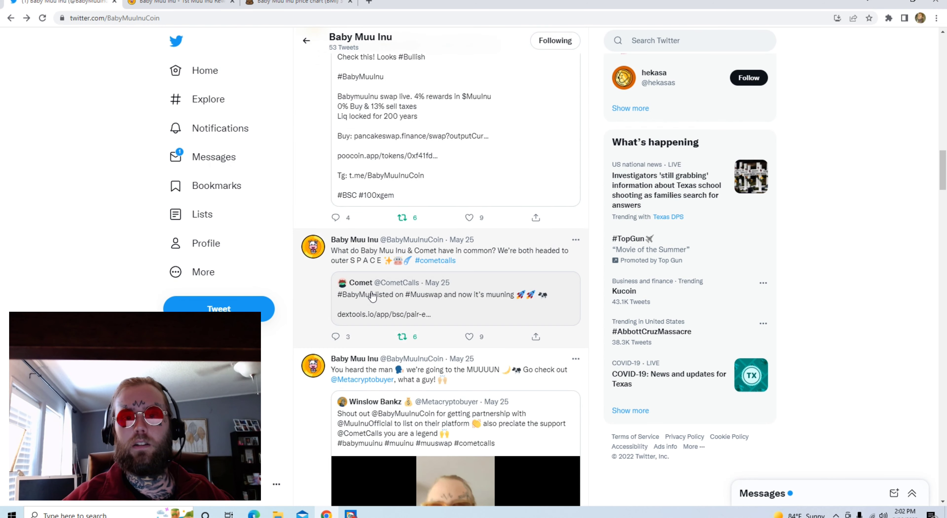
pyautogui.scroll(-3)
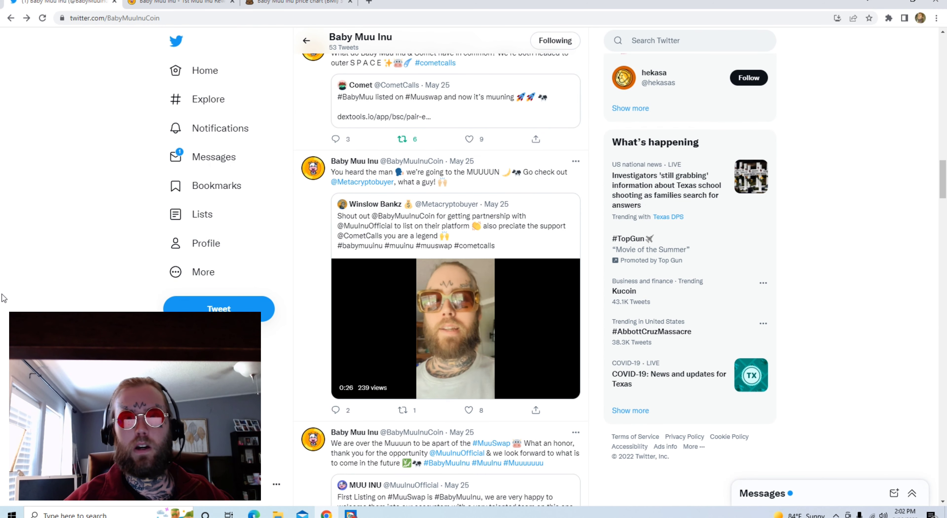
pyautogui.scroll(-3)
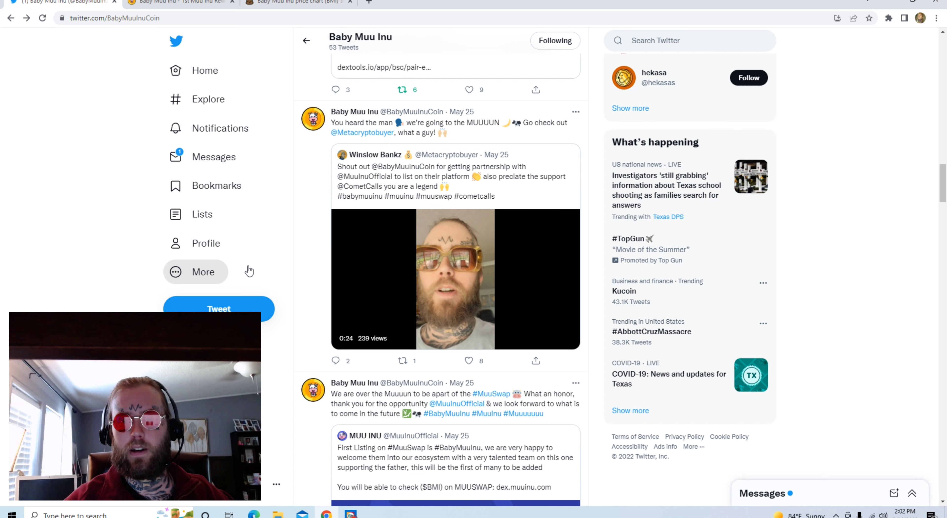
pyautogui.scroll(-3)
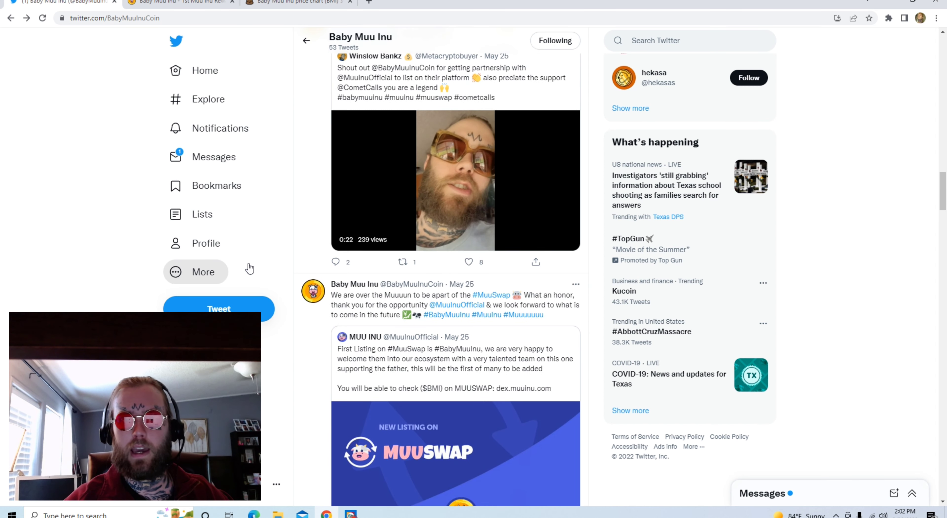
pyautogui.scroll(-3)
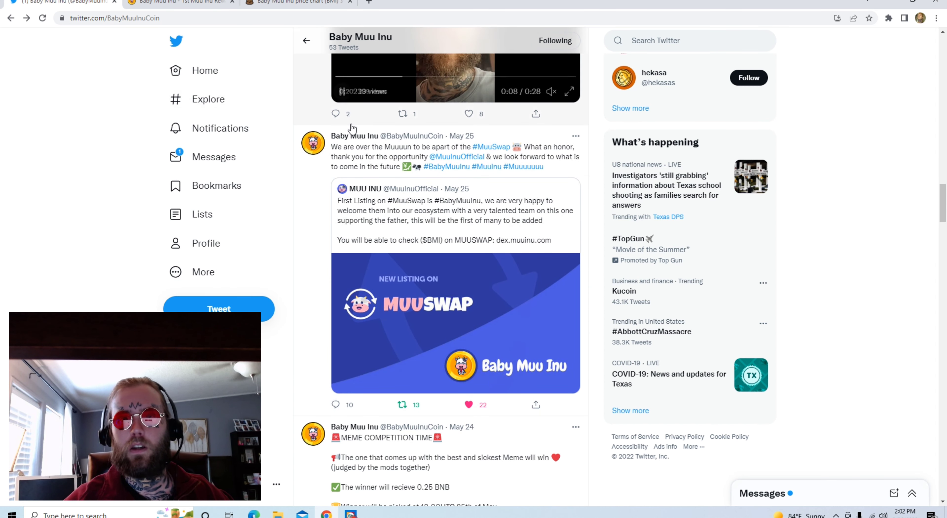
pyautogui.scroll(-3)
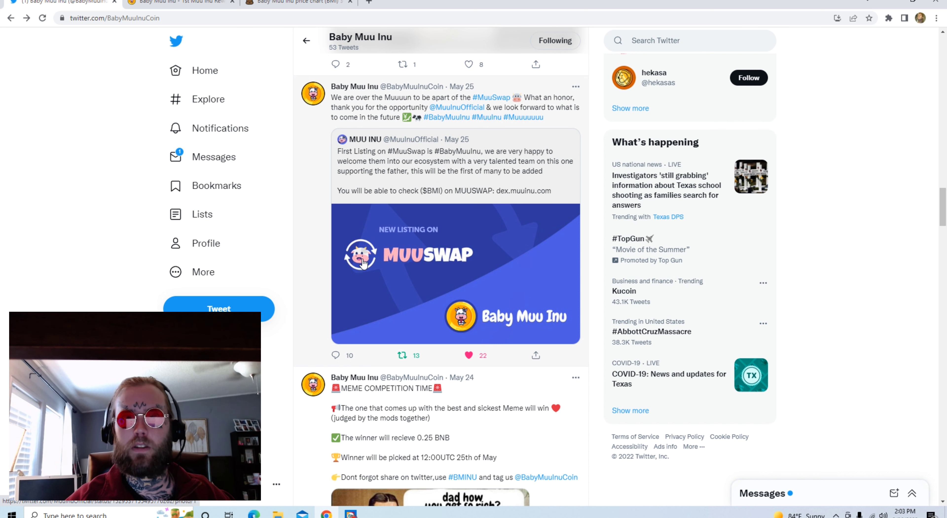
pyautogui.moveTo(420, 277)
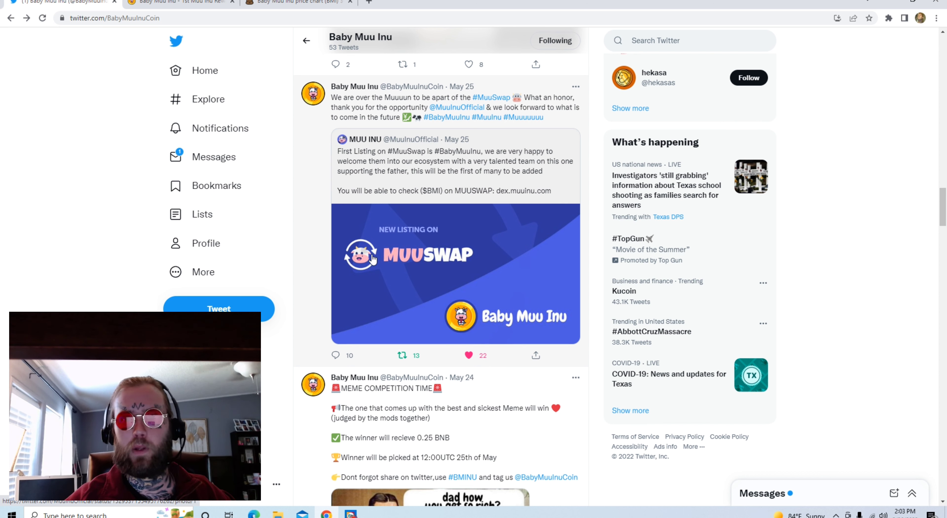
# Scroll the feed past the meme competition and rewards videos to the May 23 CometCalls tweets.
pyautogui.scroll(-3)
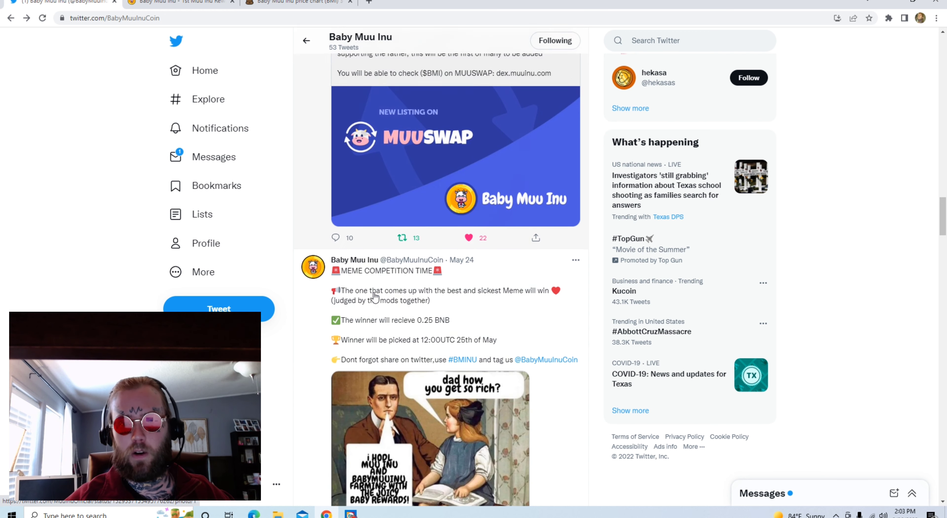
pyautogui.scroll(-3)
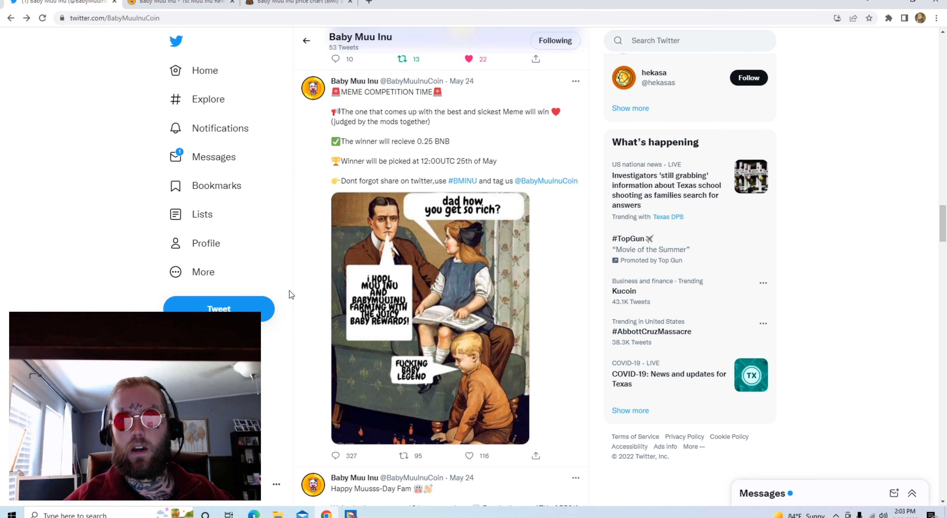
pyautogui.scroll(-3)
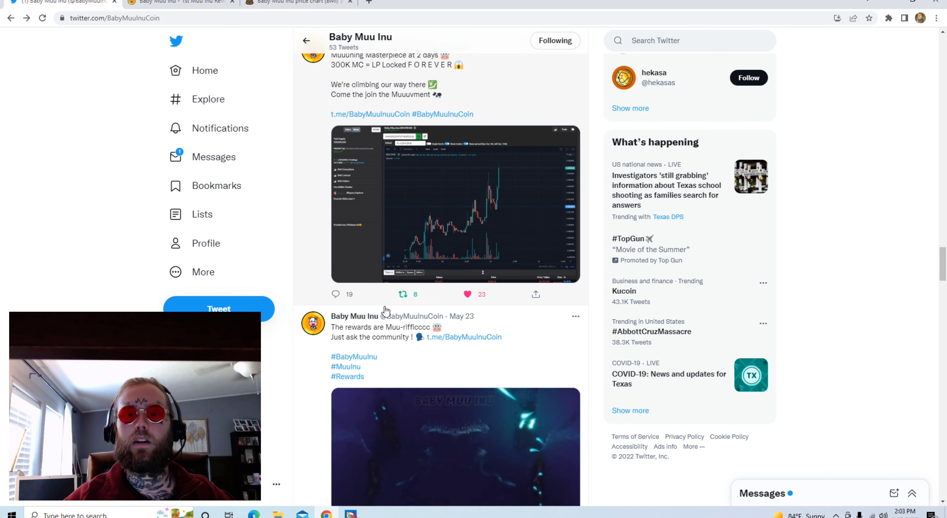
pyautogui.scroll(-3)
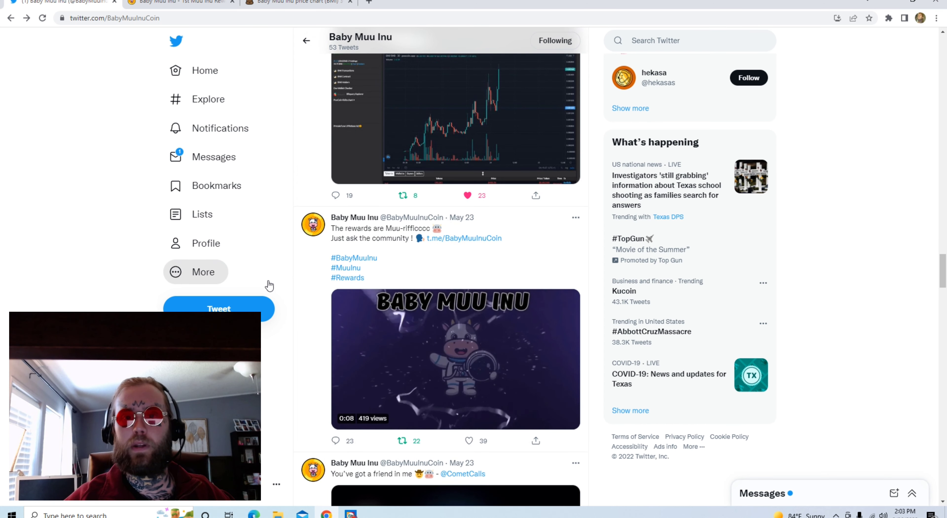
pyautogui.scroll(-3)
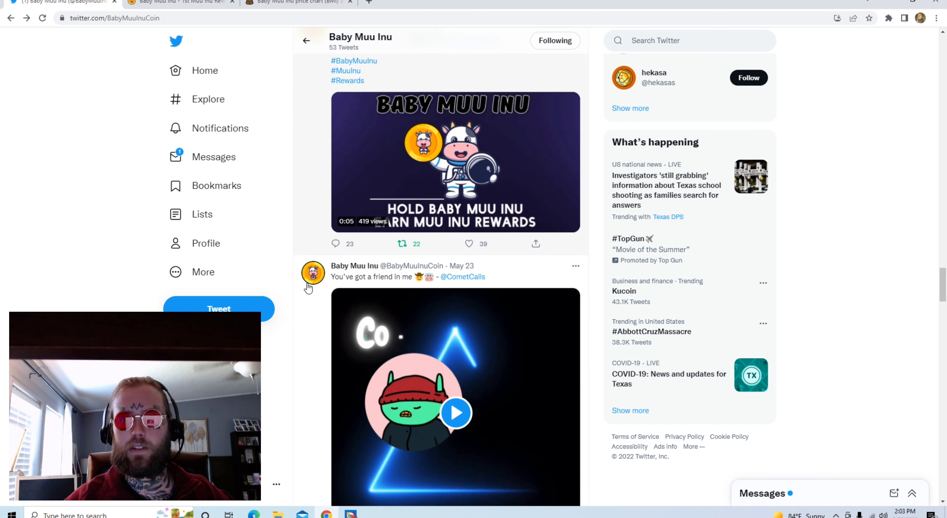
pyautogui.scroll(-3)
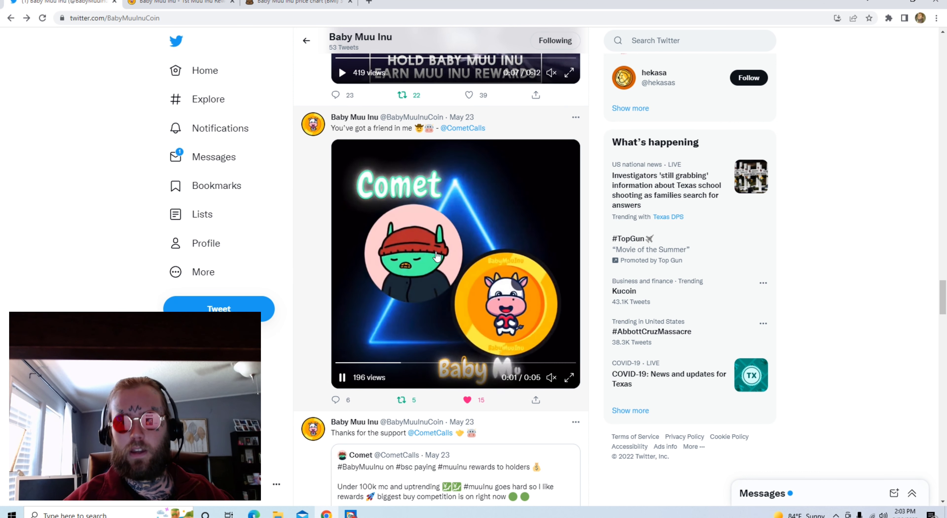
pyautogui.scroll(-3)
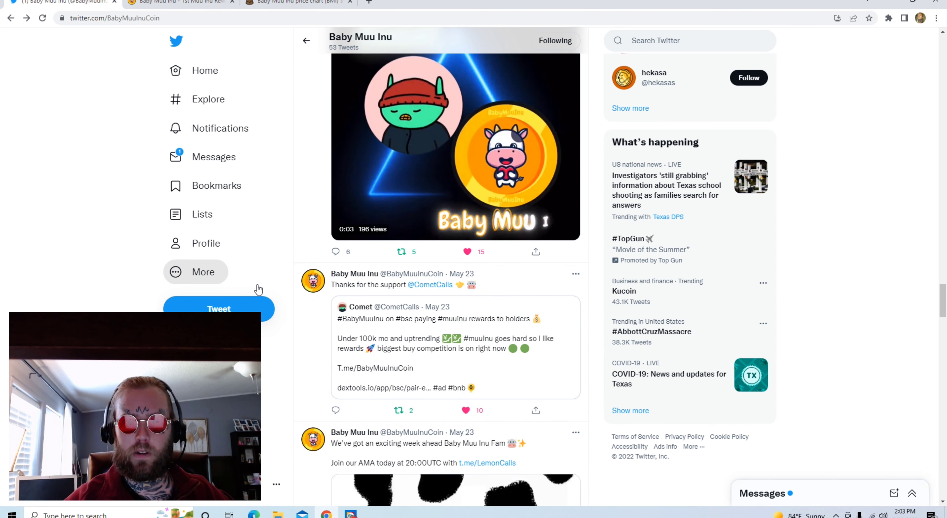
# Scroll the feed past the Happy Monday and AMA posts to the May 22 20K mkcap tweet.
pyautogui.scroll(-3)
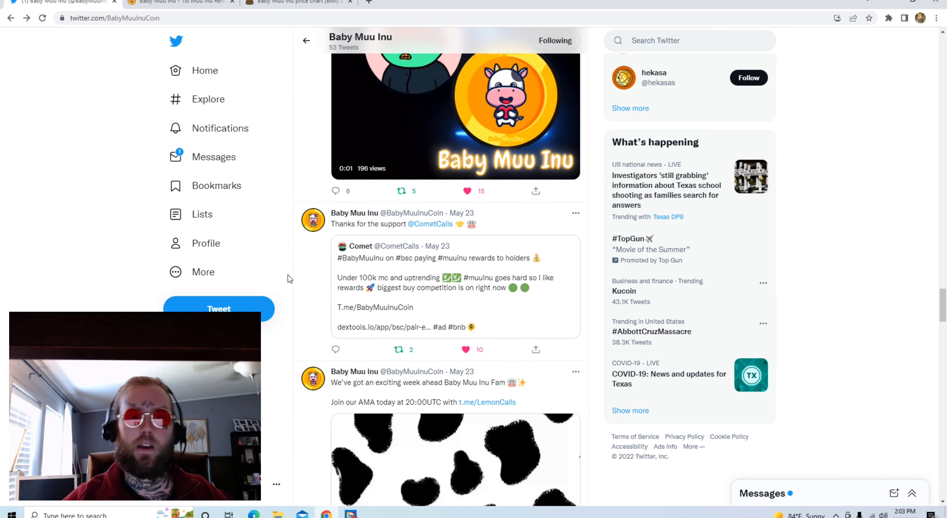
pyautogui.scroll(-3)
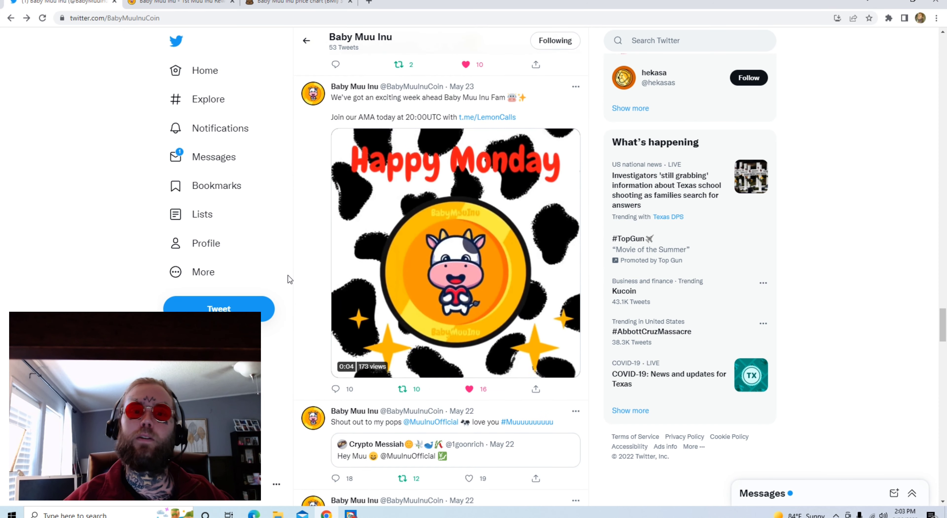
pyautogui.scroll(-3)
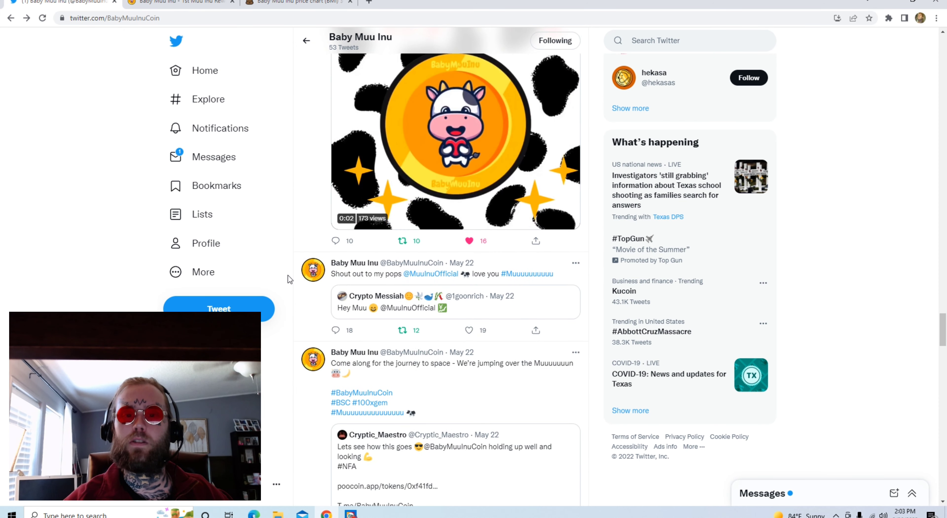
pyautogui.scroll(-3)
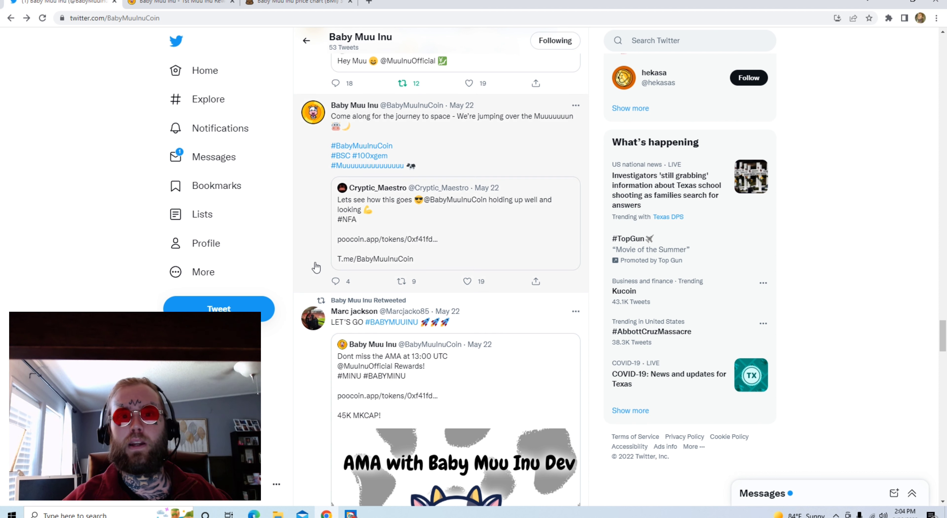
pyautogui.scroll(-3)
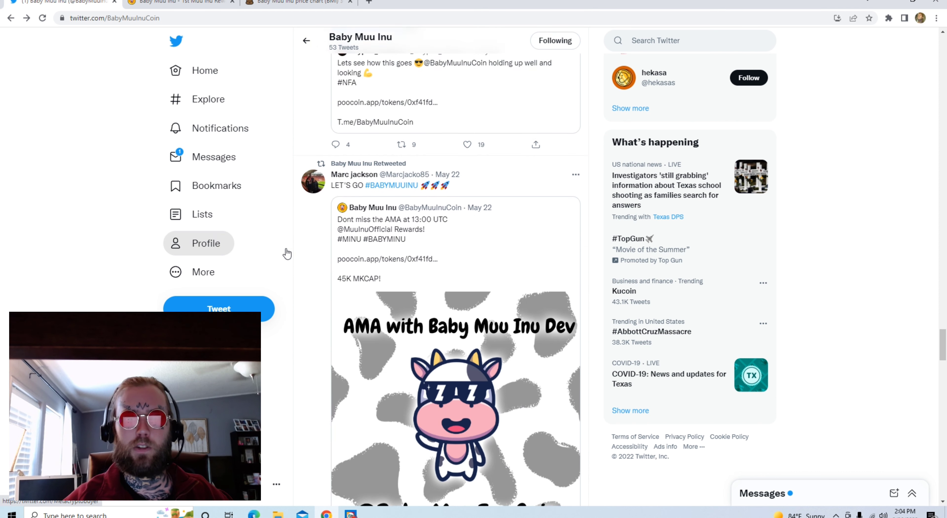
pyautogui.scroll(-3)
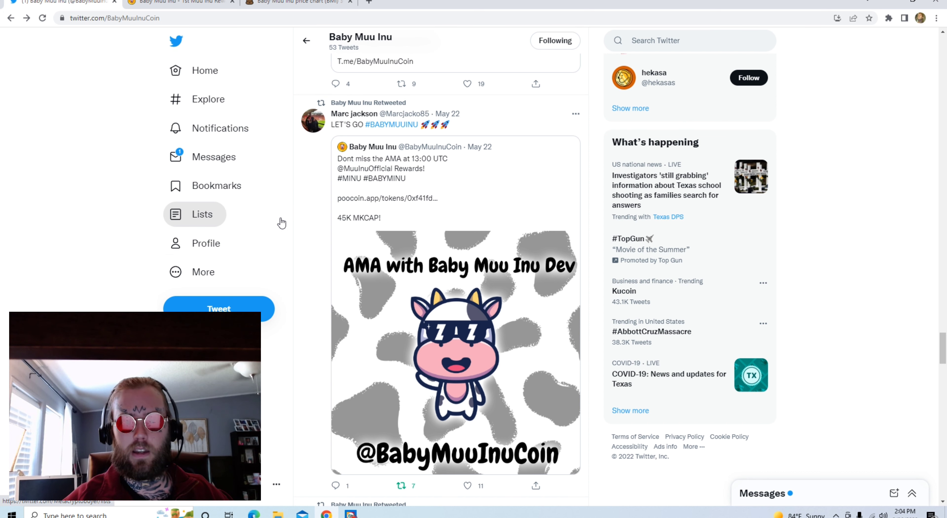
pyautogui.scroll(-3)
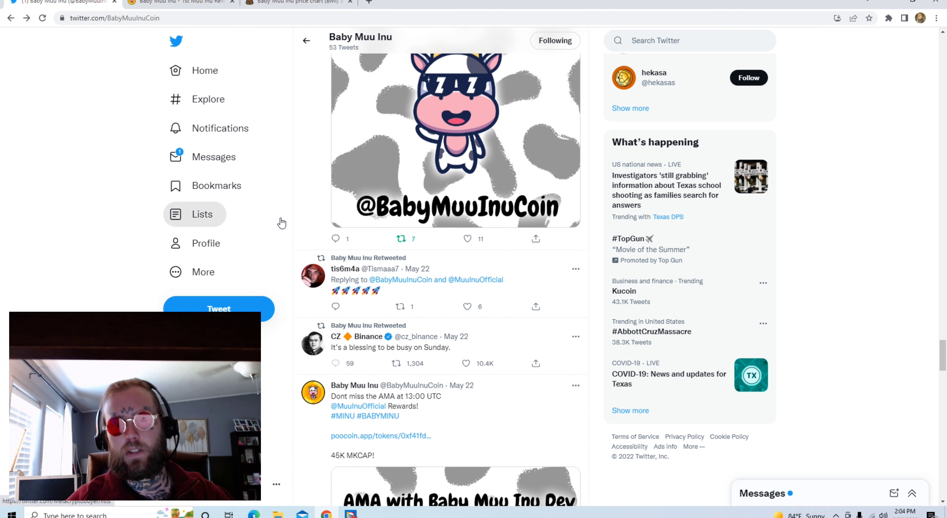
pyautogui.scroll(-3)
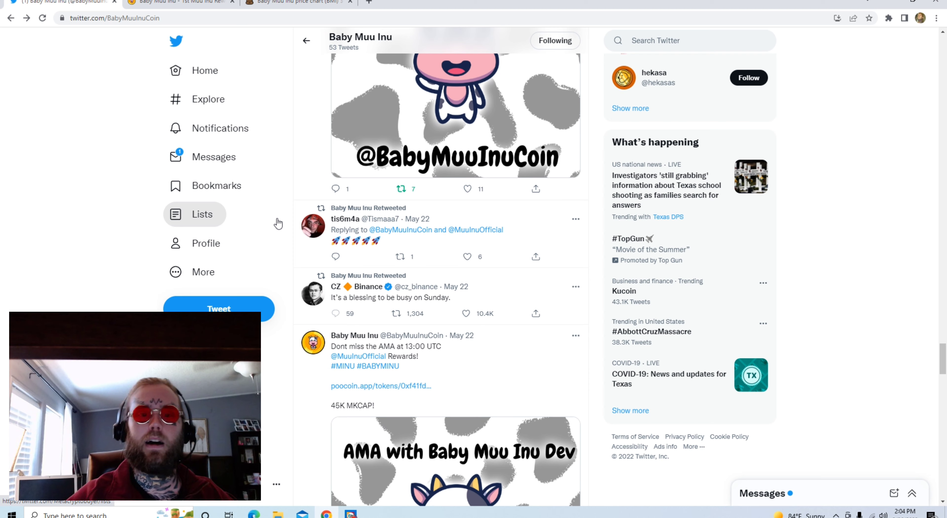
pyautogui.scroll(-3)
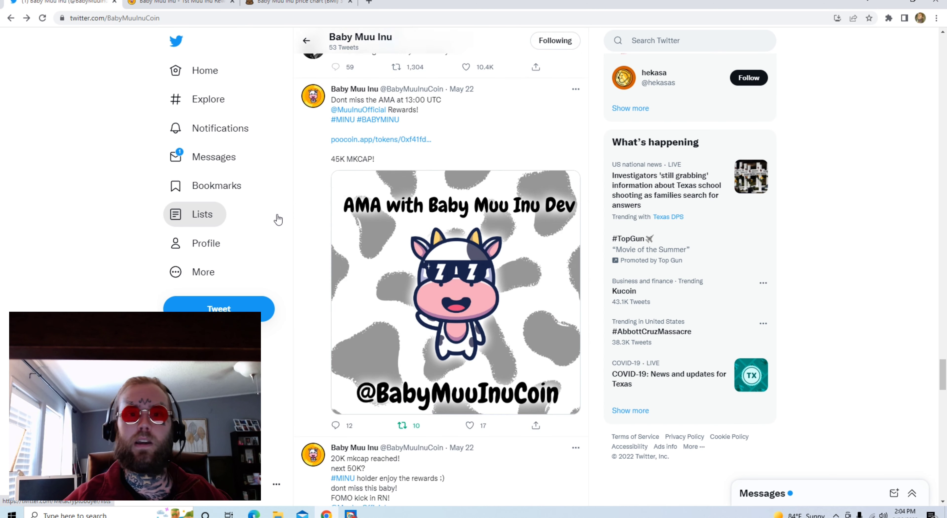
pyautogui.scroll(-3)
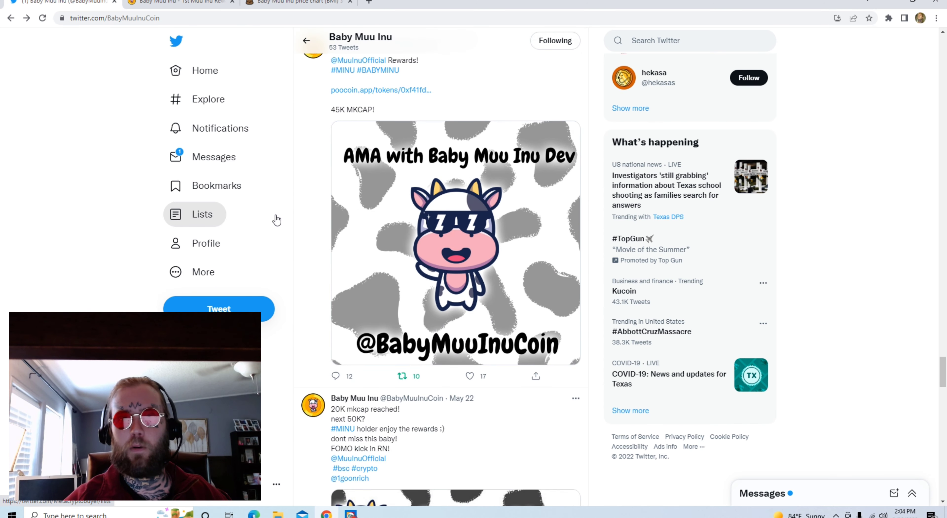
pyautogui.scroll(-3)
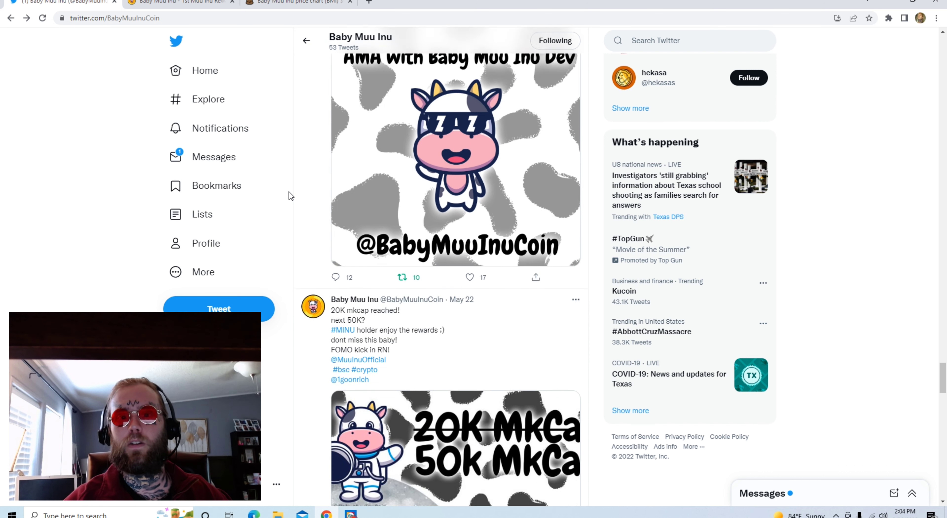
pyautogui.scroll(-3)
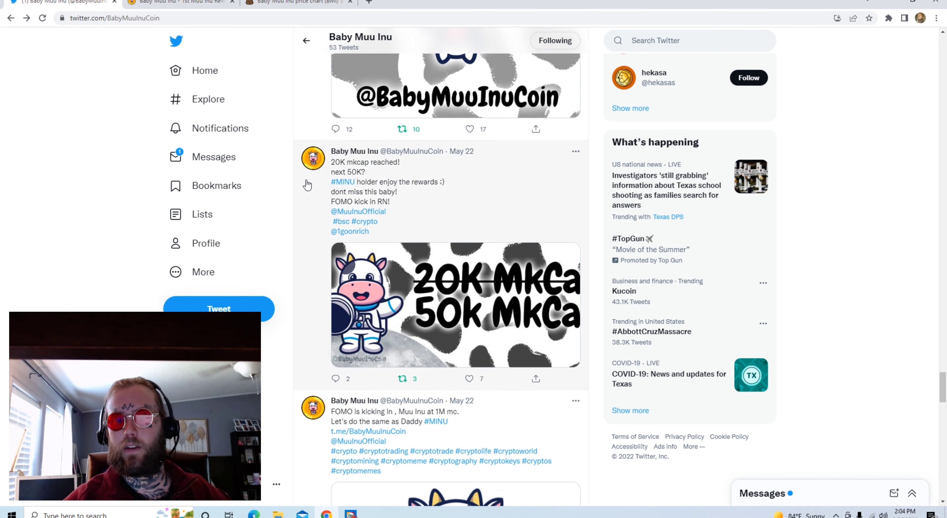
pyautogui.scroll(-3)
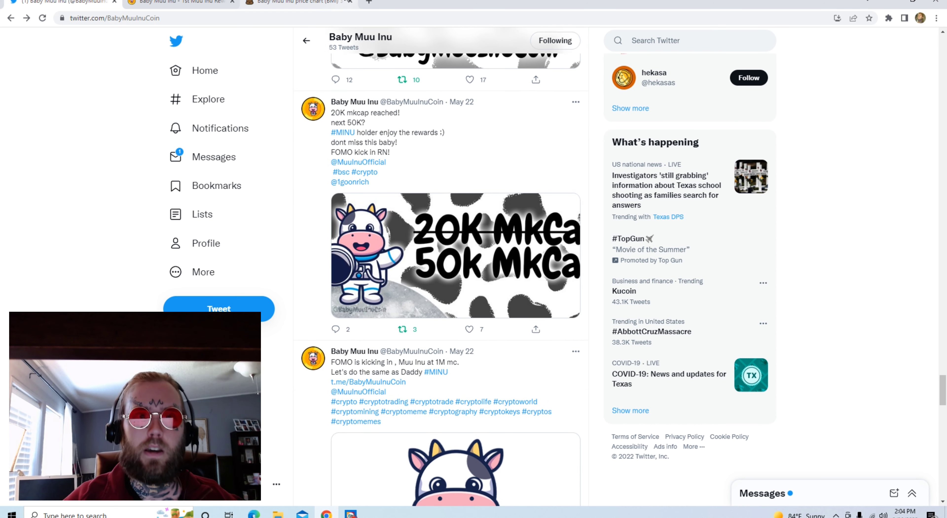